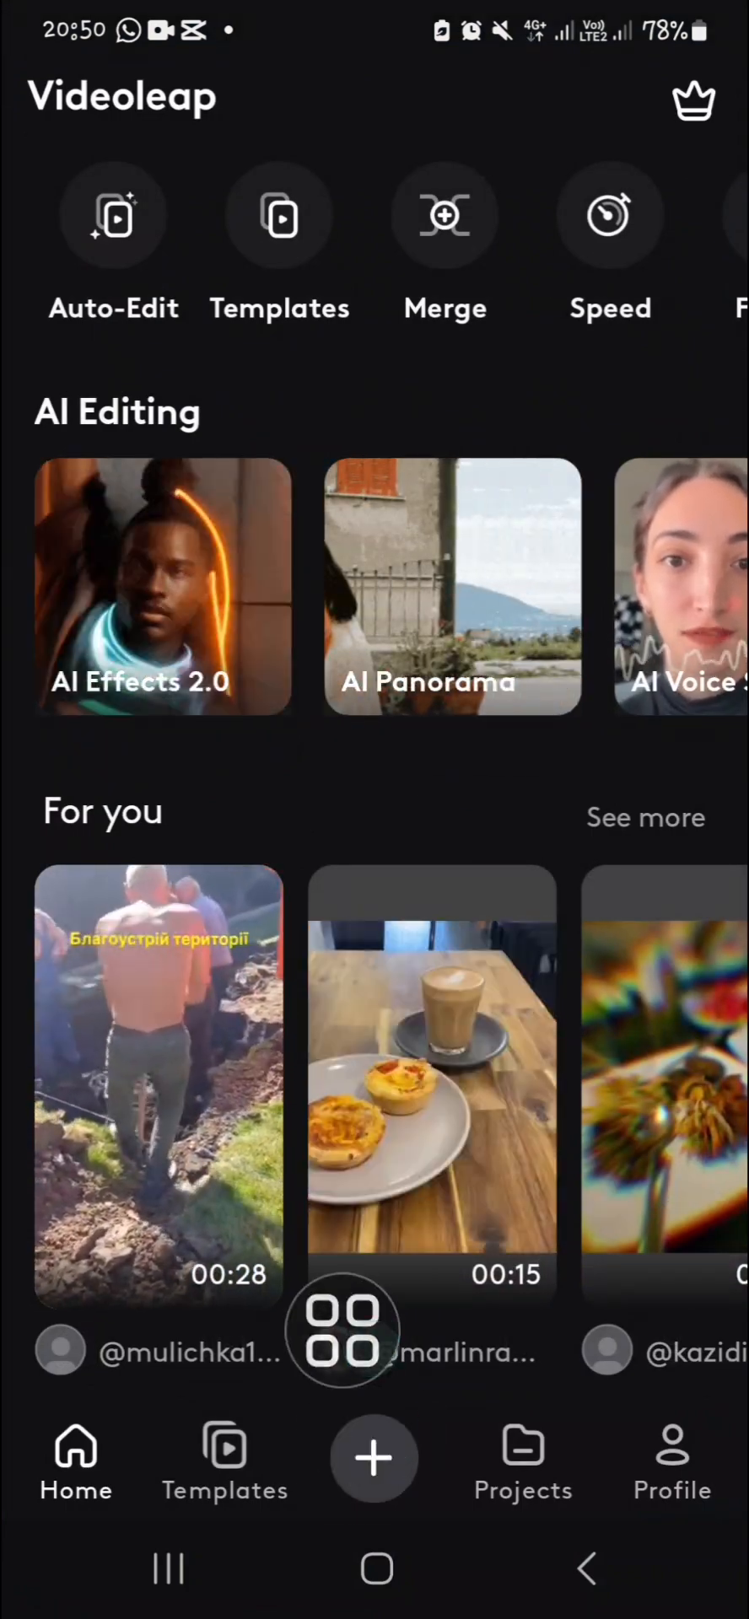
Start a new blank project from the Home screen's + menu.
left_click(375, 1457)
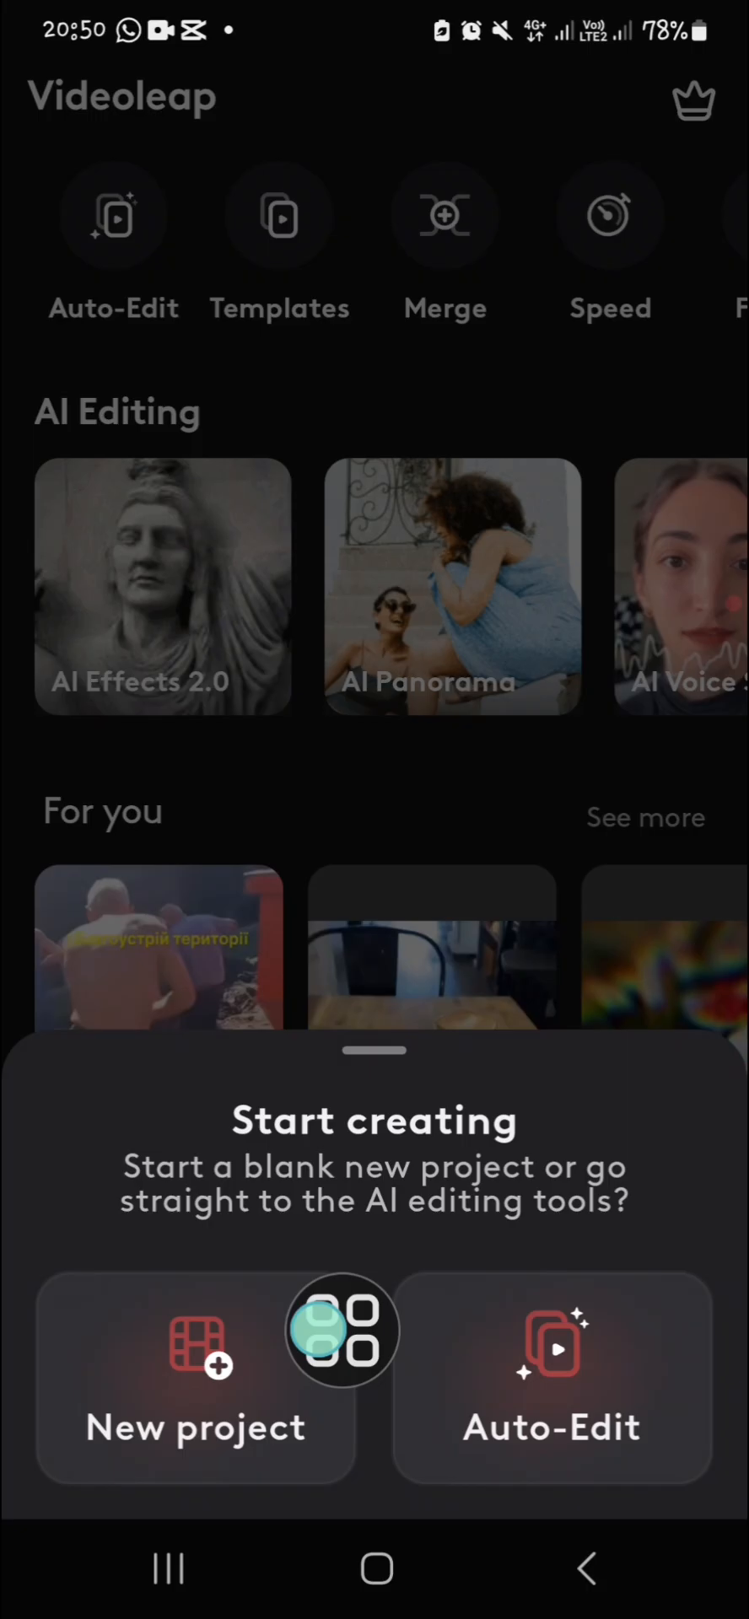
left_click(195, 1387)
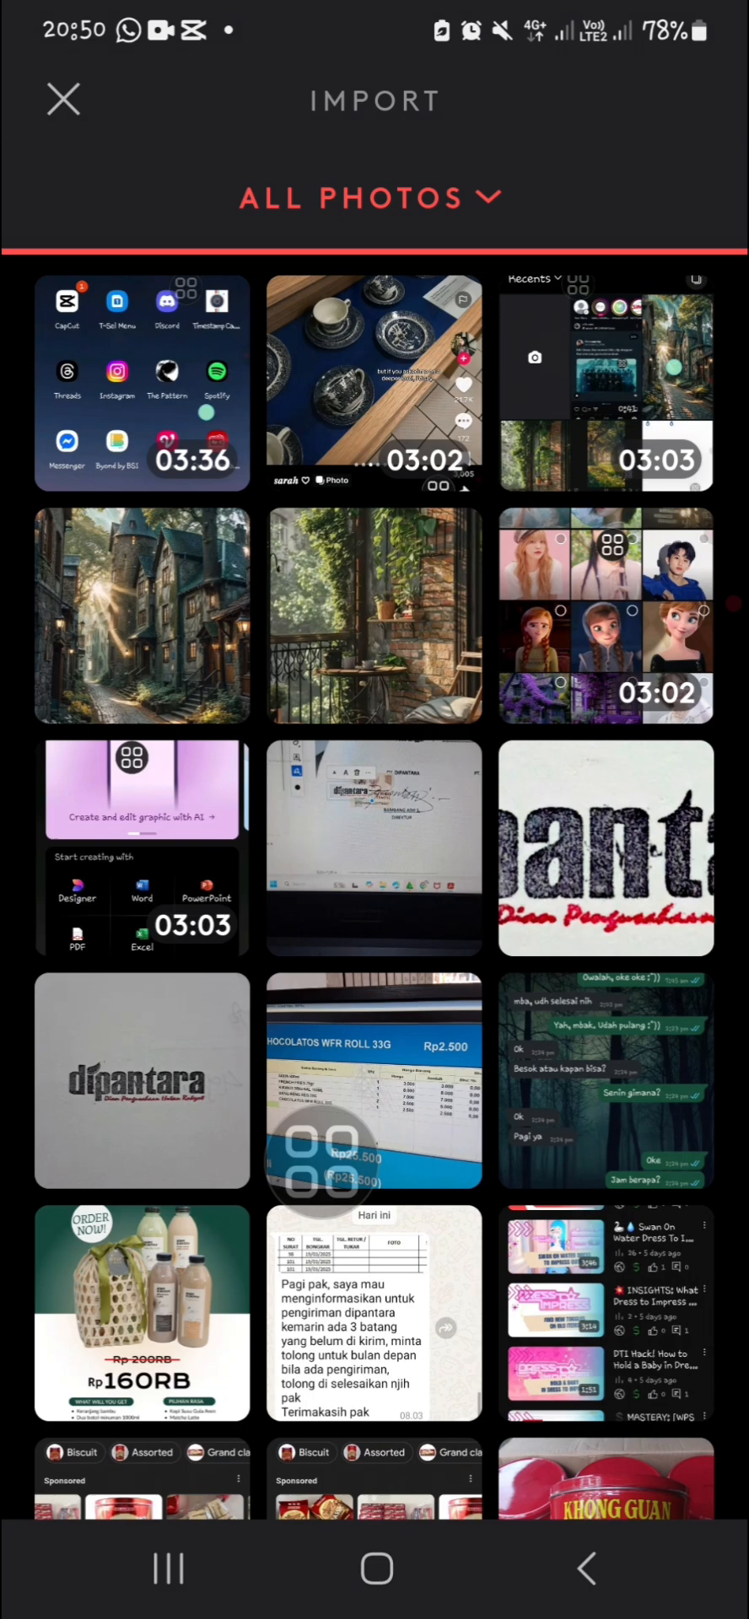
Switch the import gallery to the inshot album and scroll to the wheat-field clips.
left_click(372, 195)
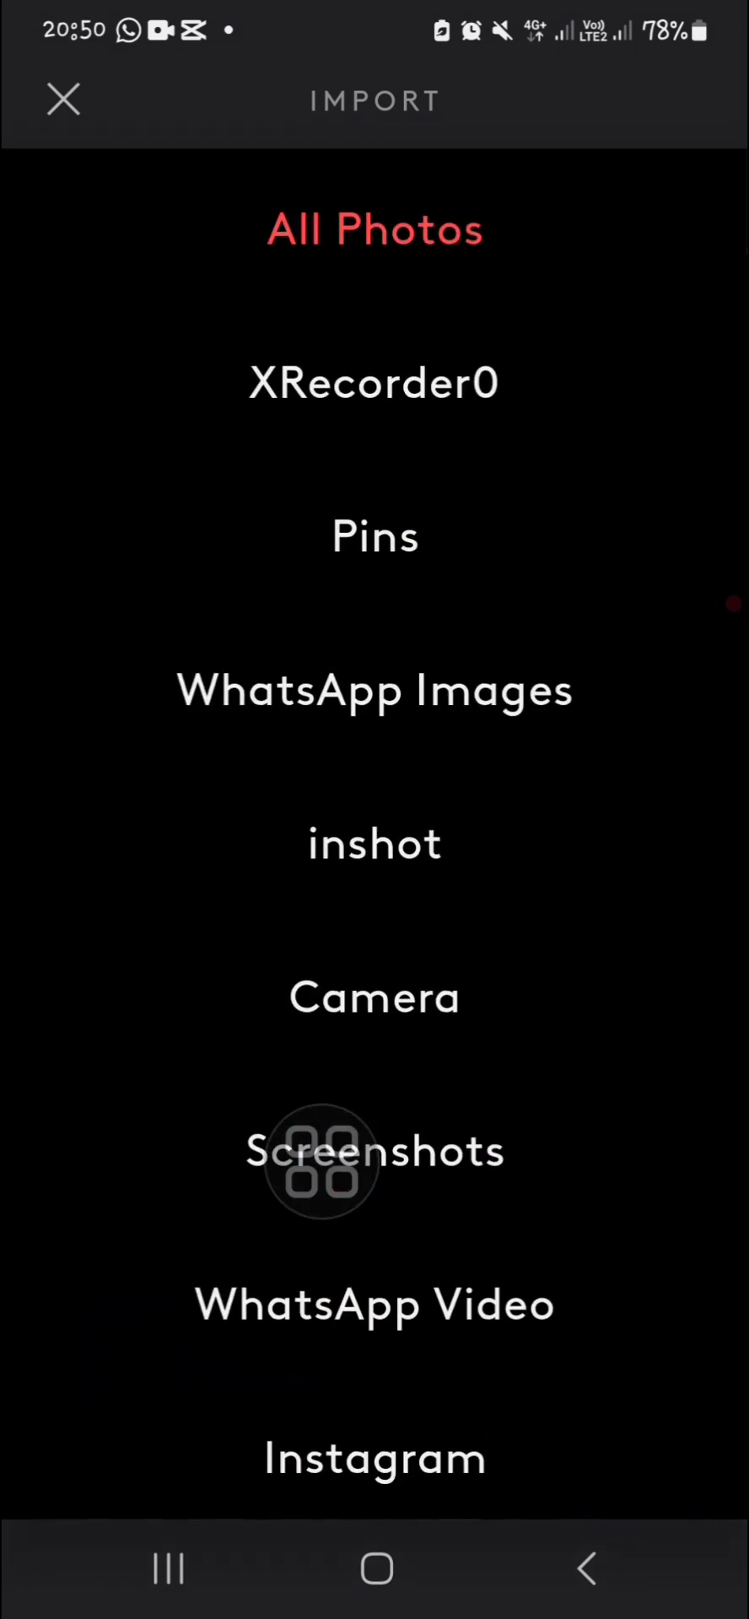
scroll("down", 3)
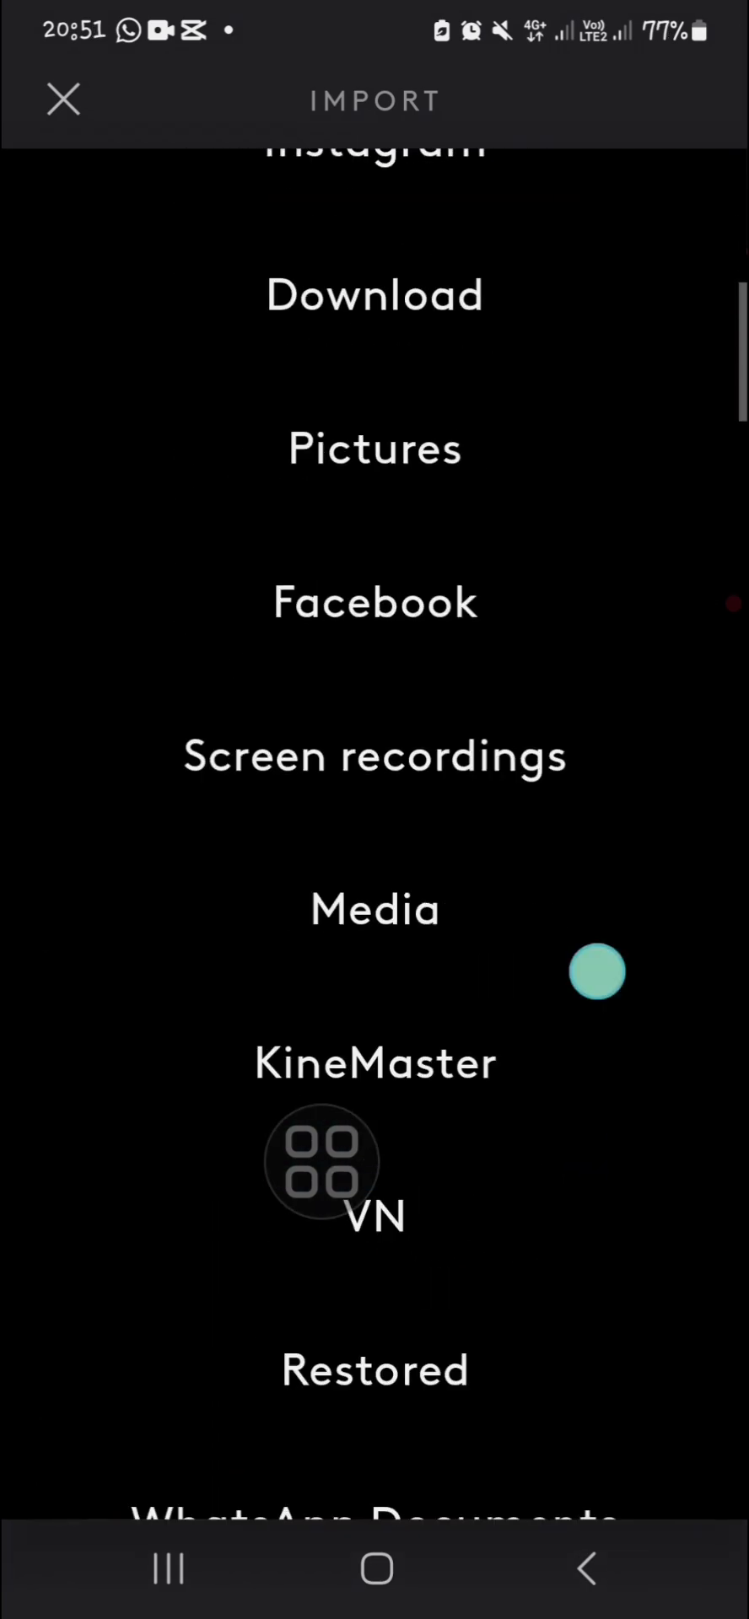
scroll("down", 3)
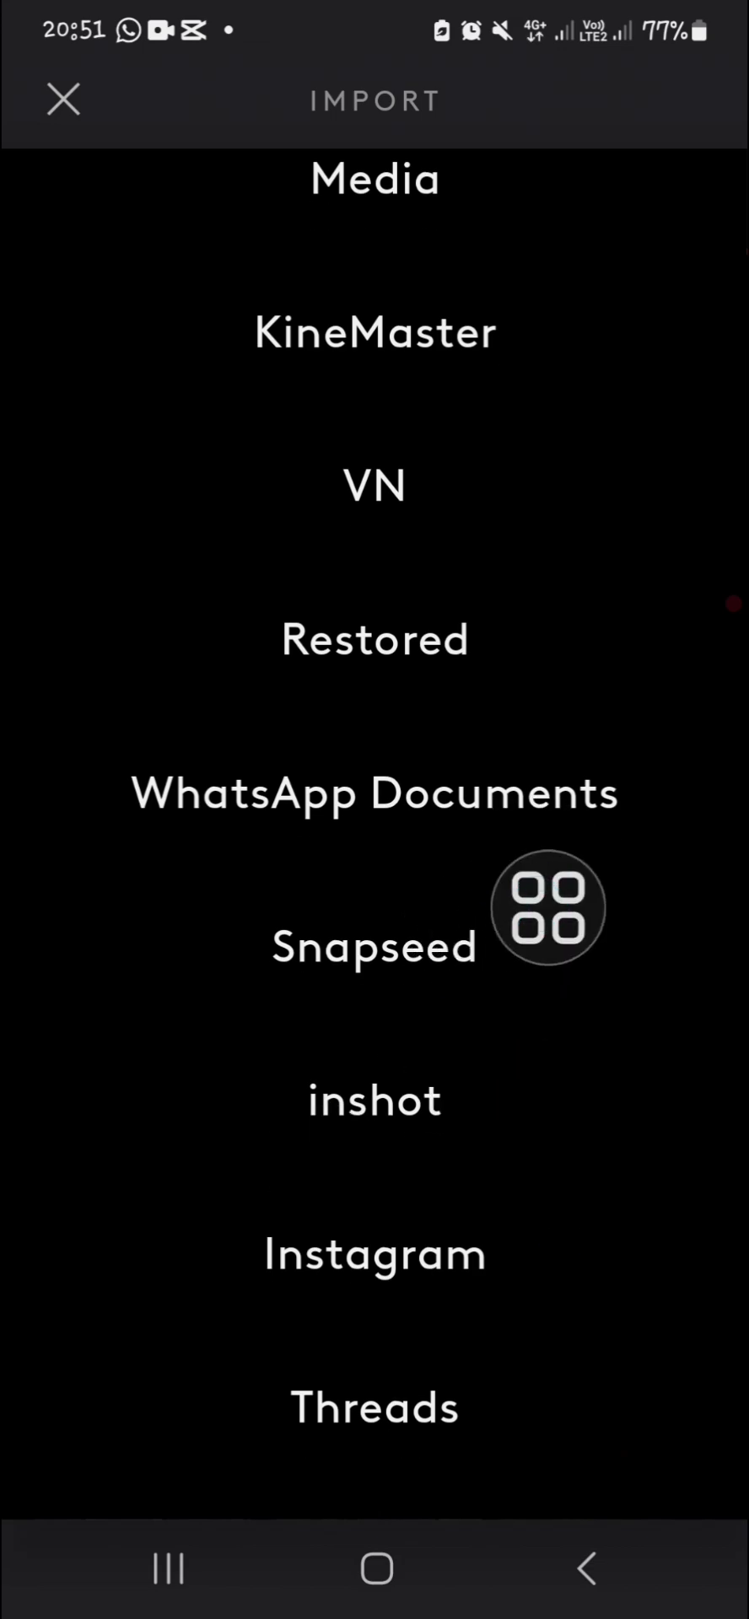
left_click(374, 1100)
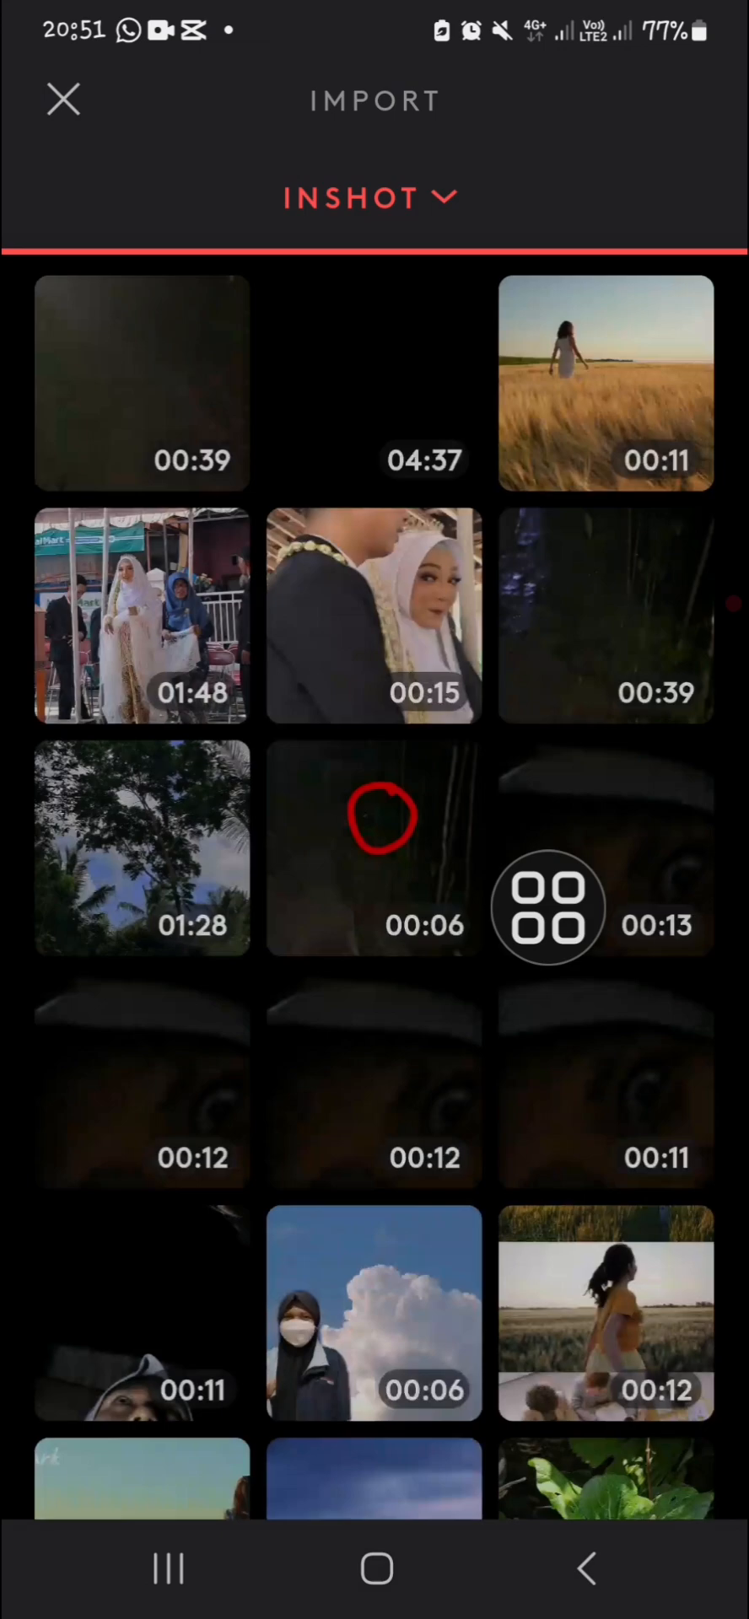
scroll("down", 3)
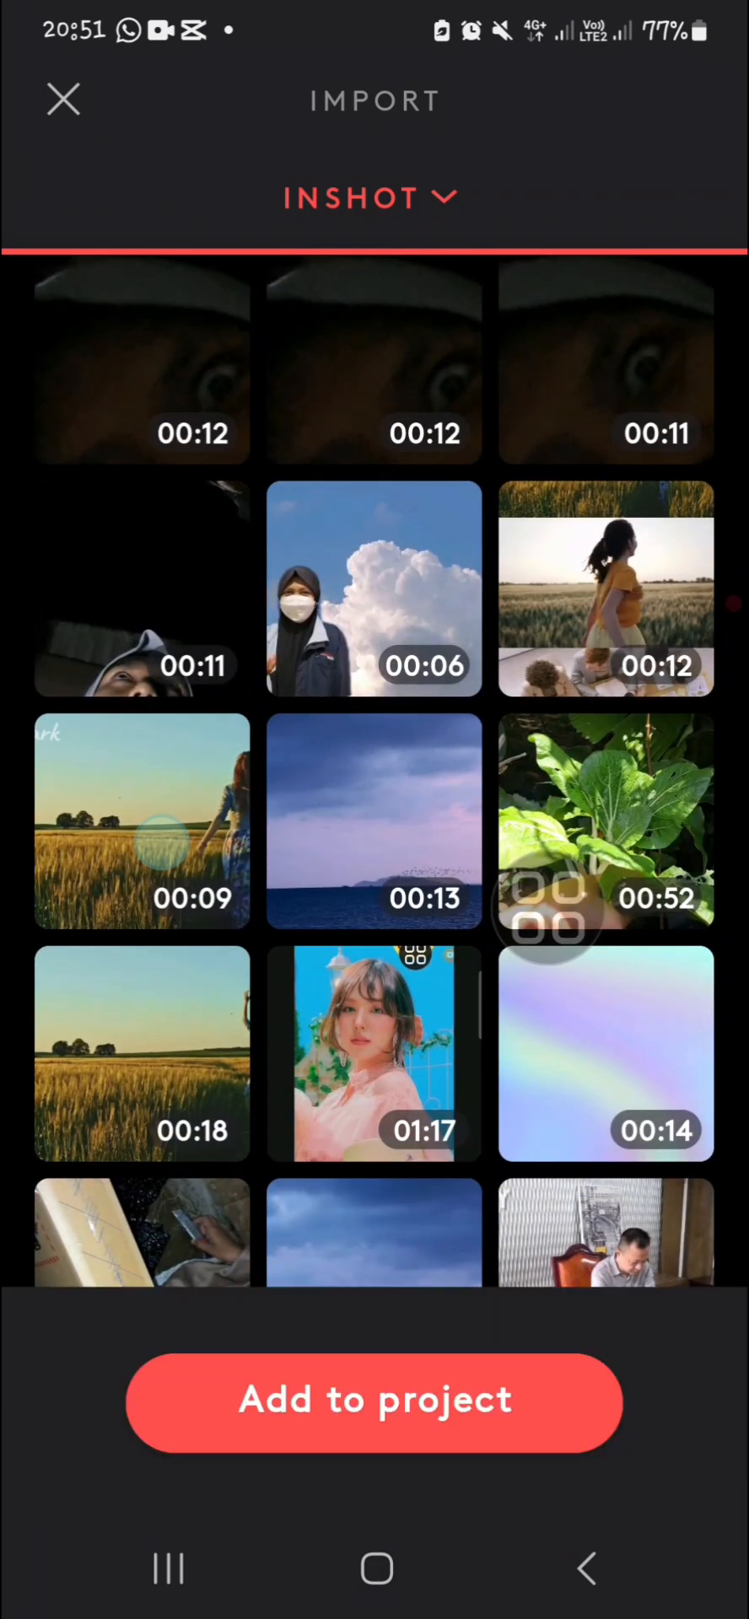
Add the 9-second wheat-field clip with the watermark to the project timeline.
left_click(142, 829)
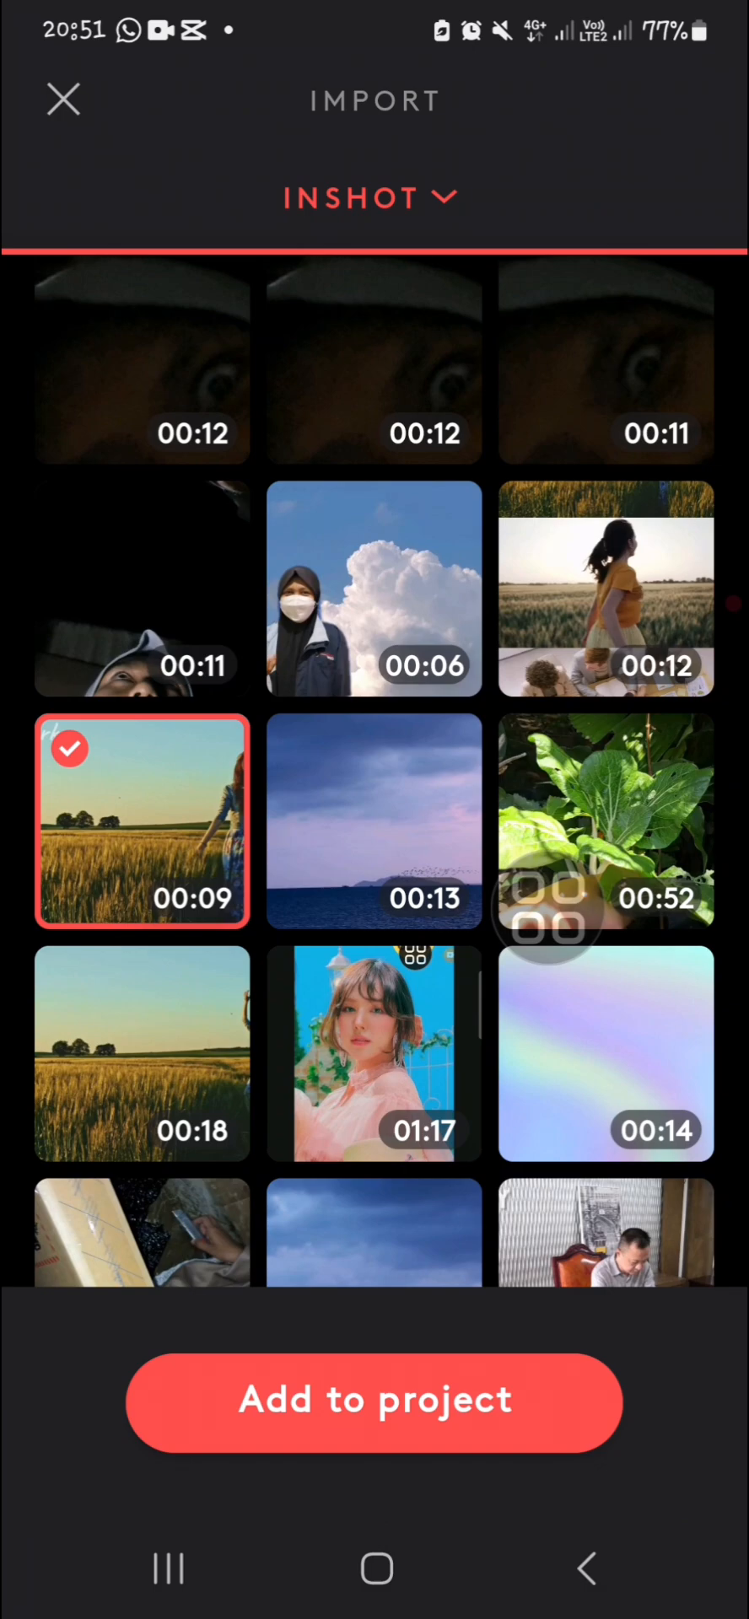
left_click(376, 1400)
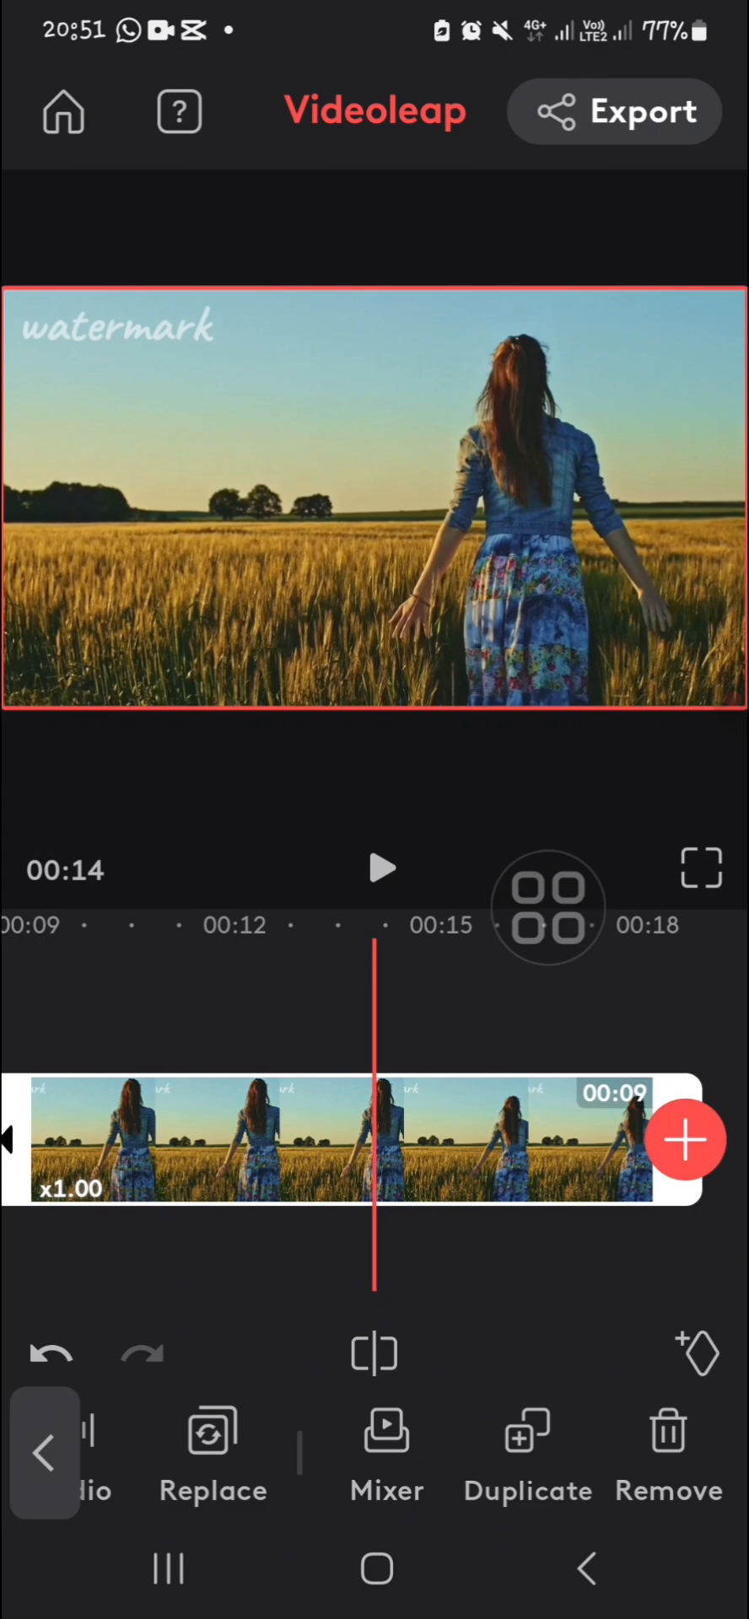
Scroll the timeline back so the duplicated overlay lines up at 00:00.
scroll("left", 3)
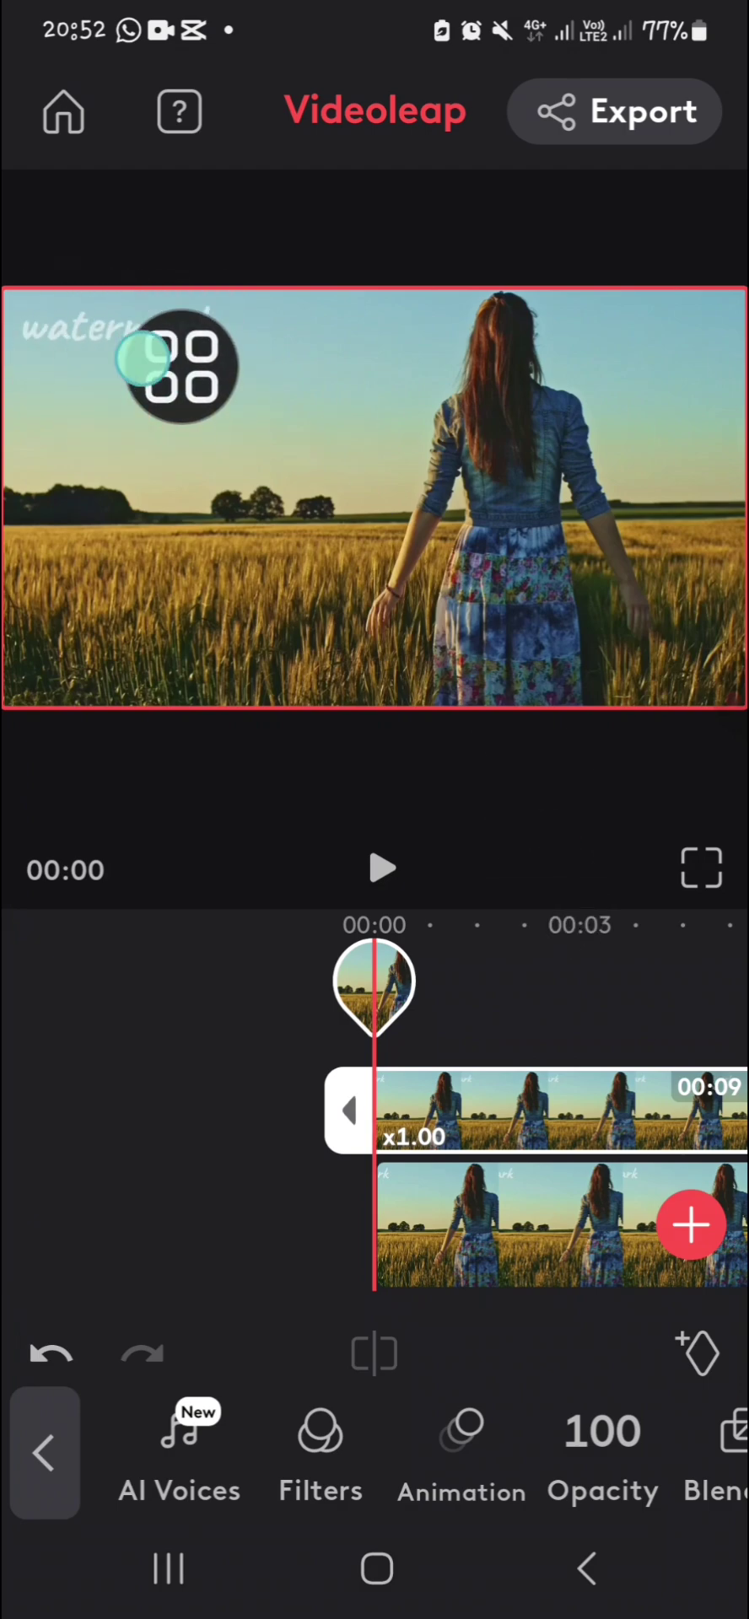
Apply a Rectangle mask to the selected overlay clip.
scroll("left", 3)
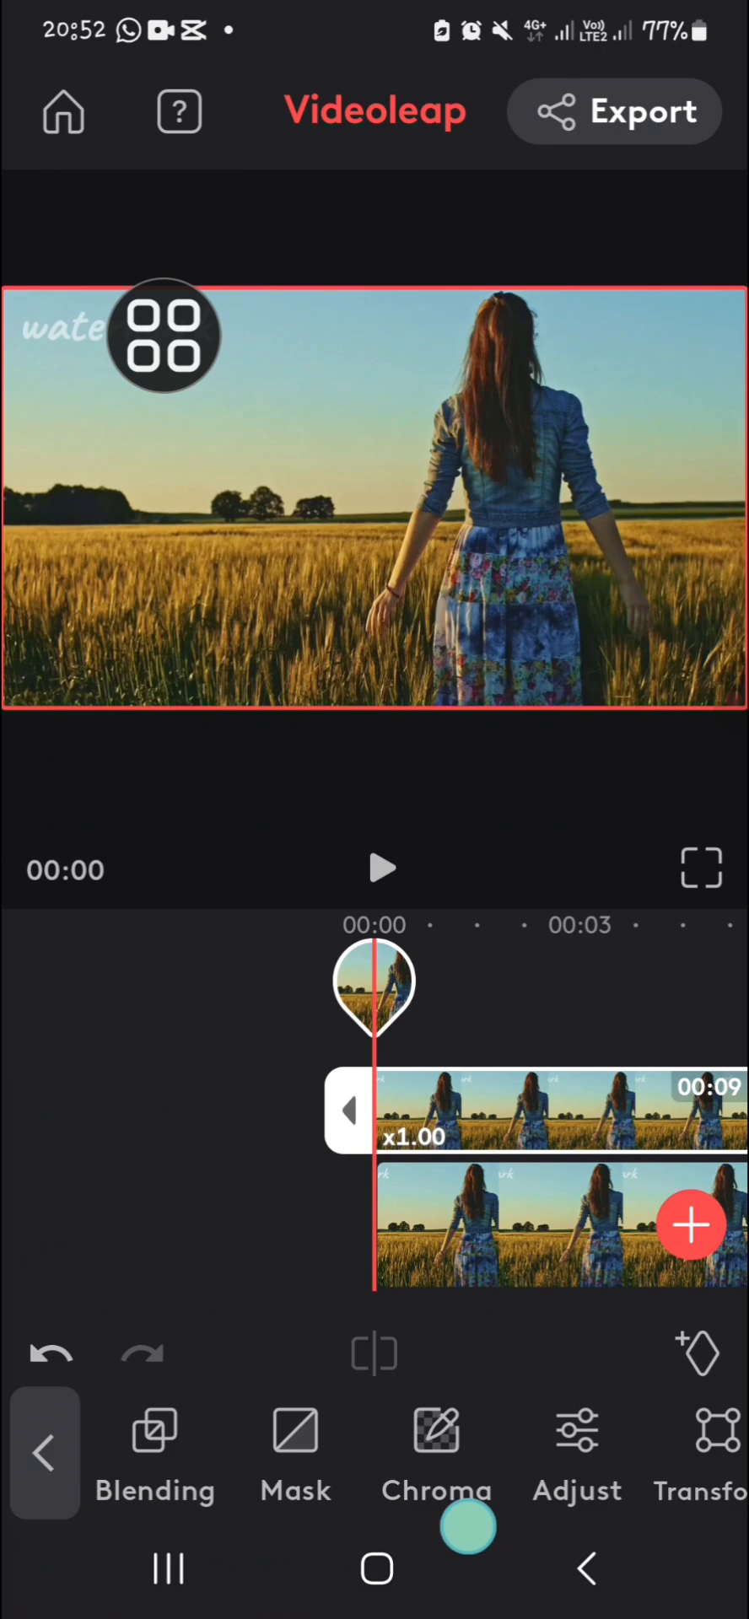
left_click(295, 1448)
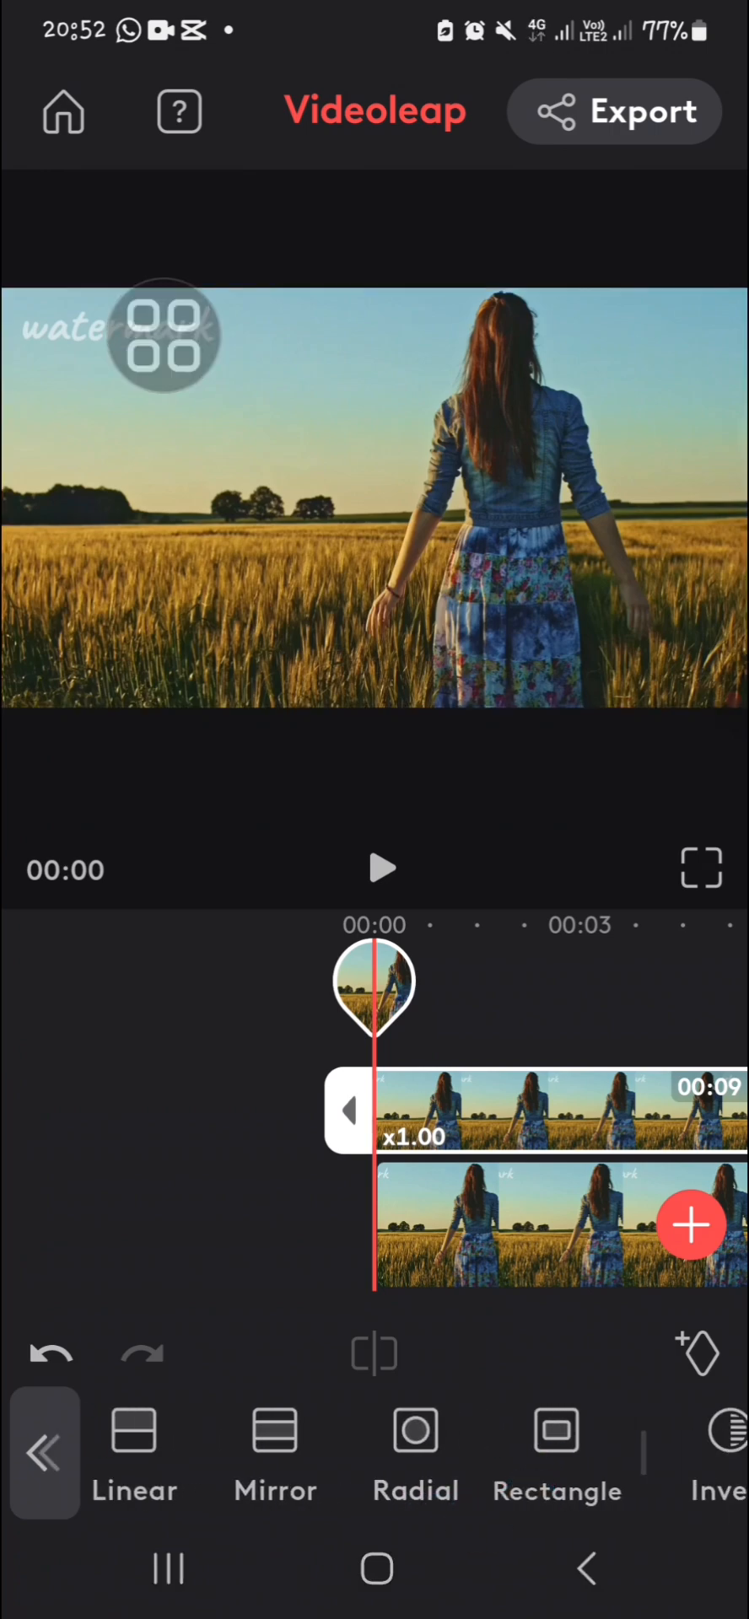
left_click(555, 1432)
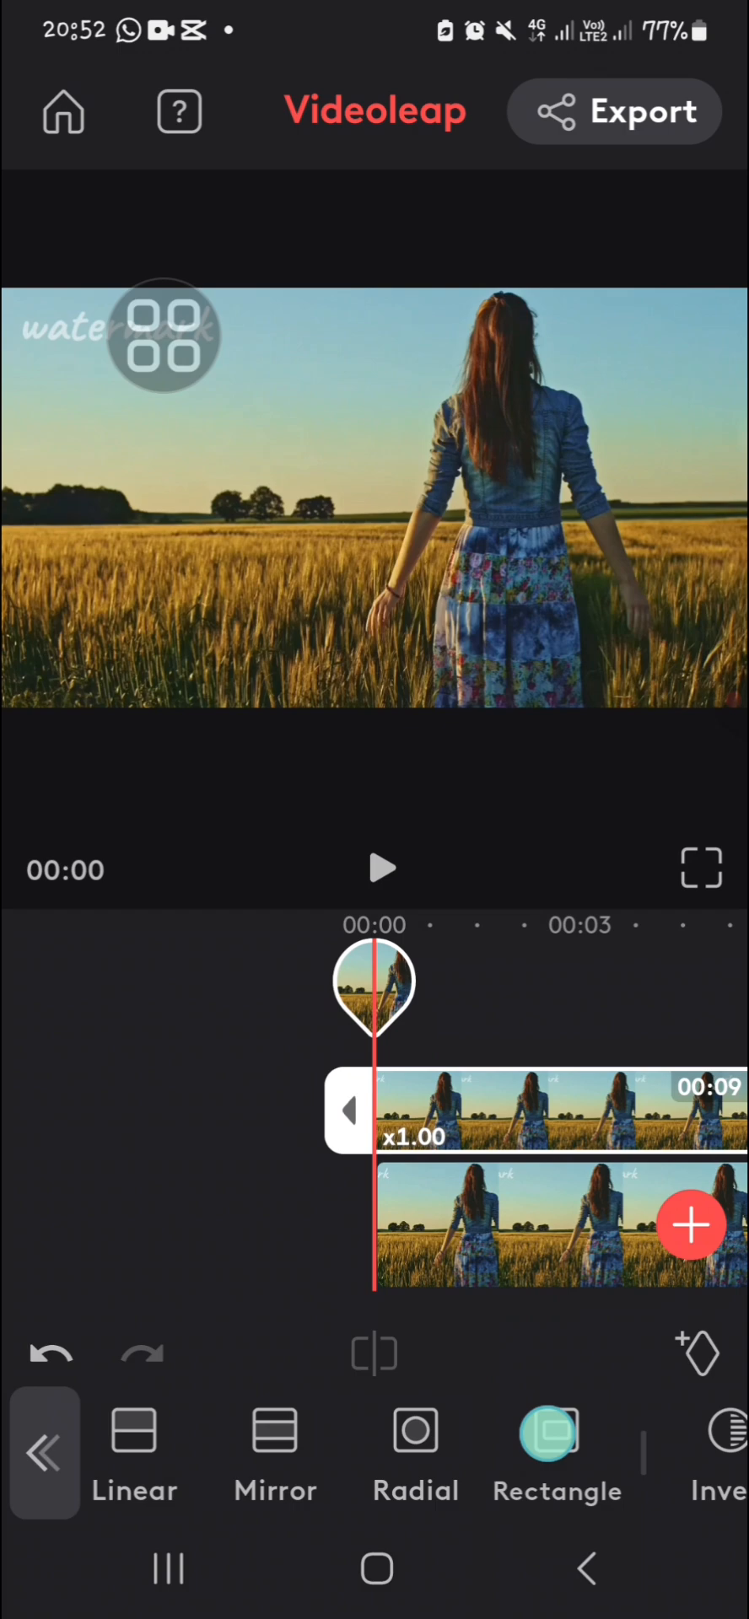
left_click(557, 1430)
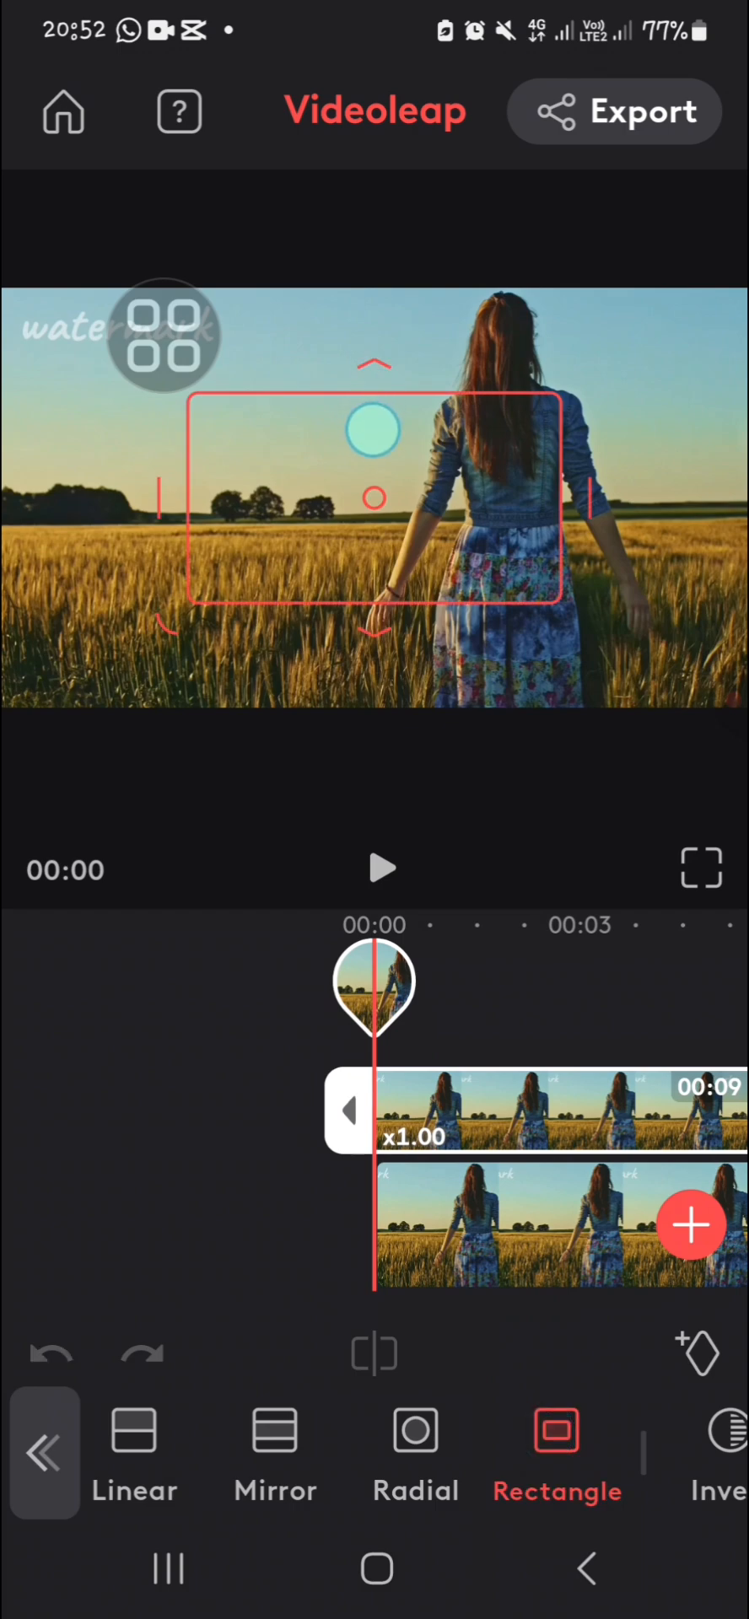
Shrink the mask to a small sky patch and move it over the top-left watermark.
left_click_drag(374, 429, 398, 501)
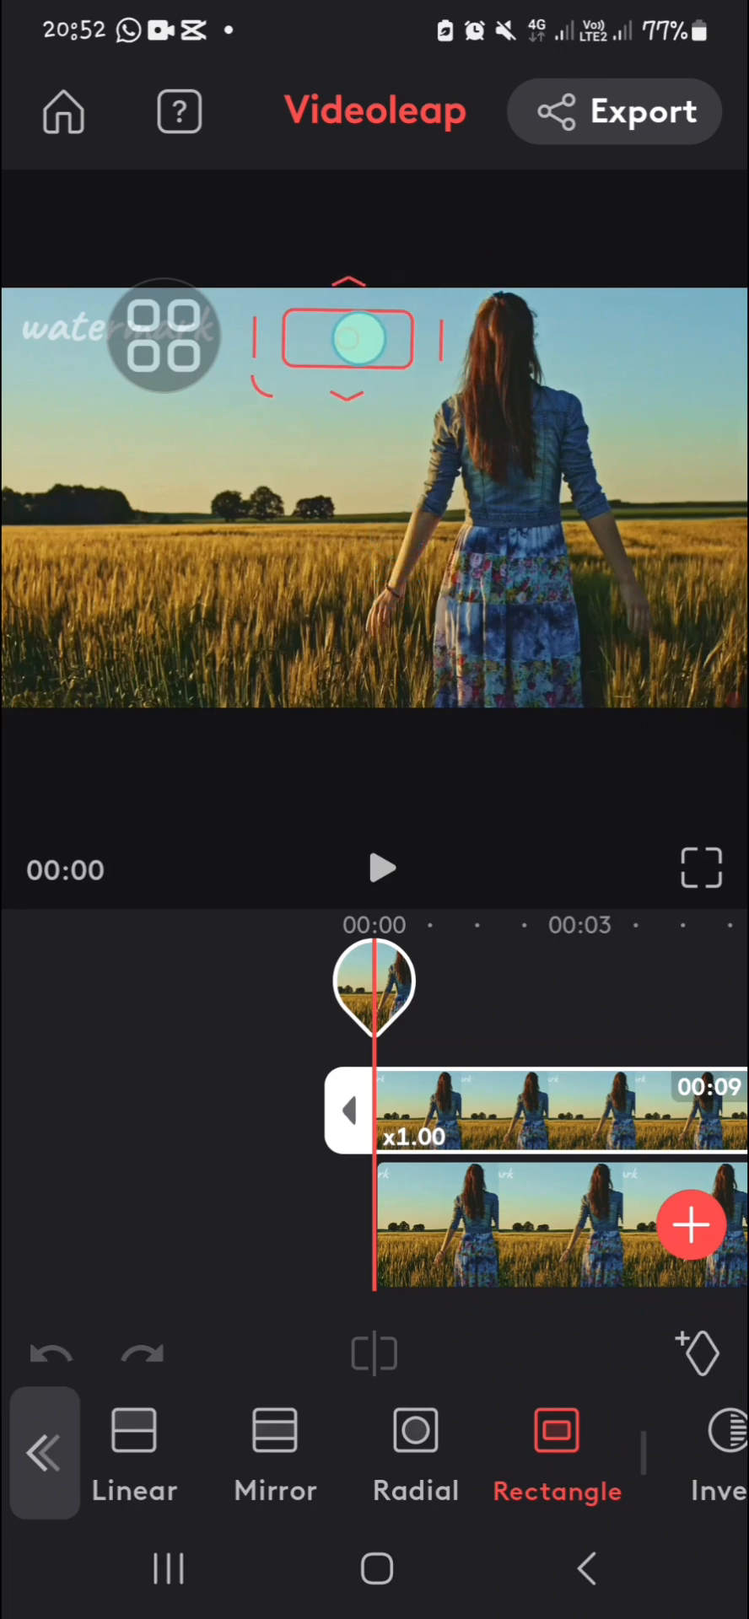
left_click_drag(355, 339, 444, 341)
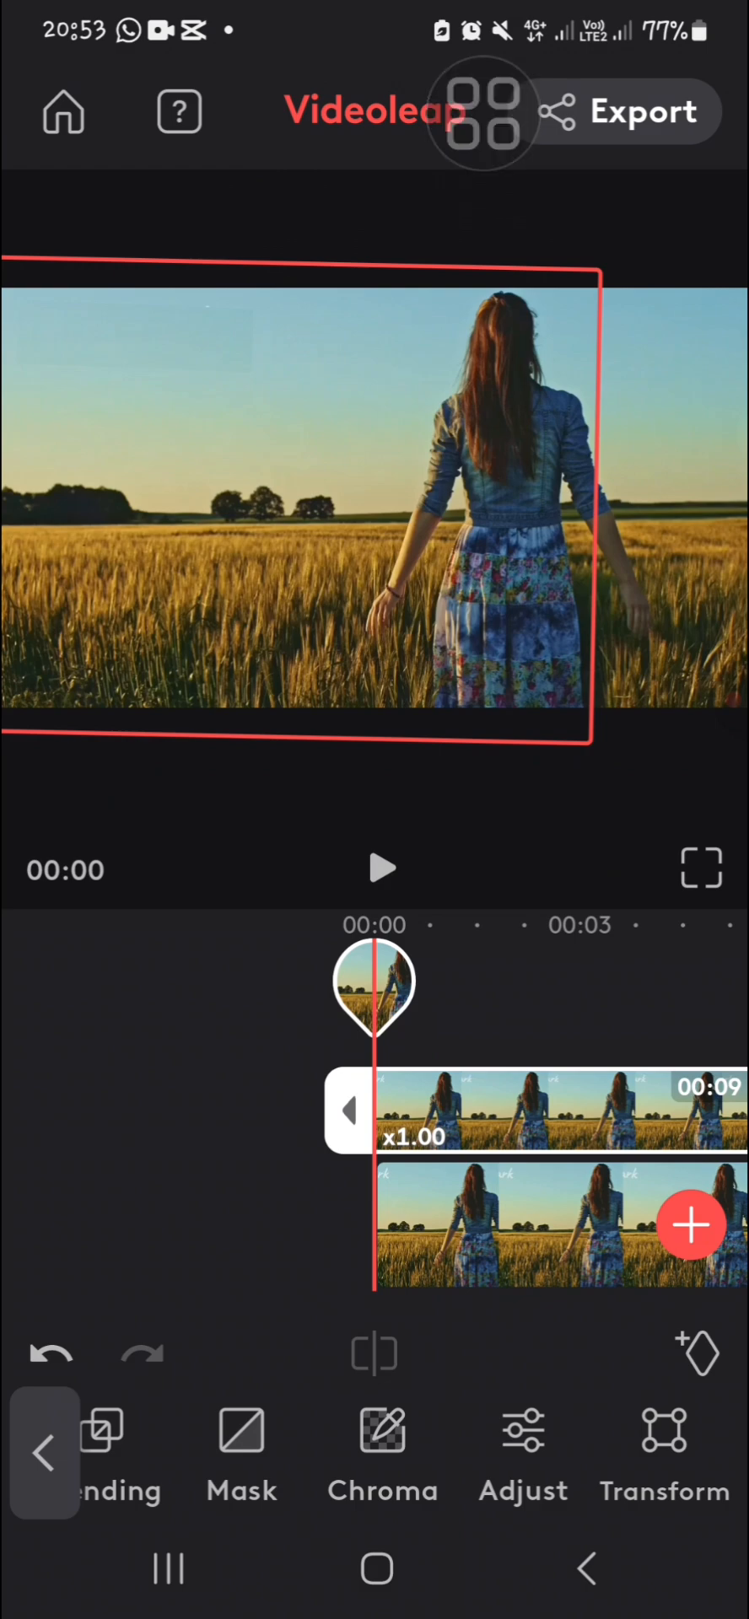
Lower the overlay's Exposure slightly below zero so the patch blends into the sky.
left_click(523, 1430)
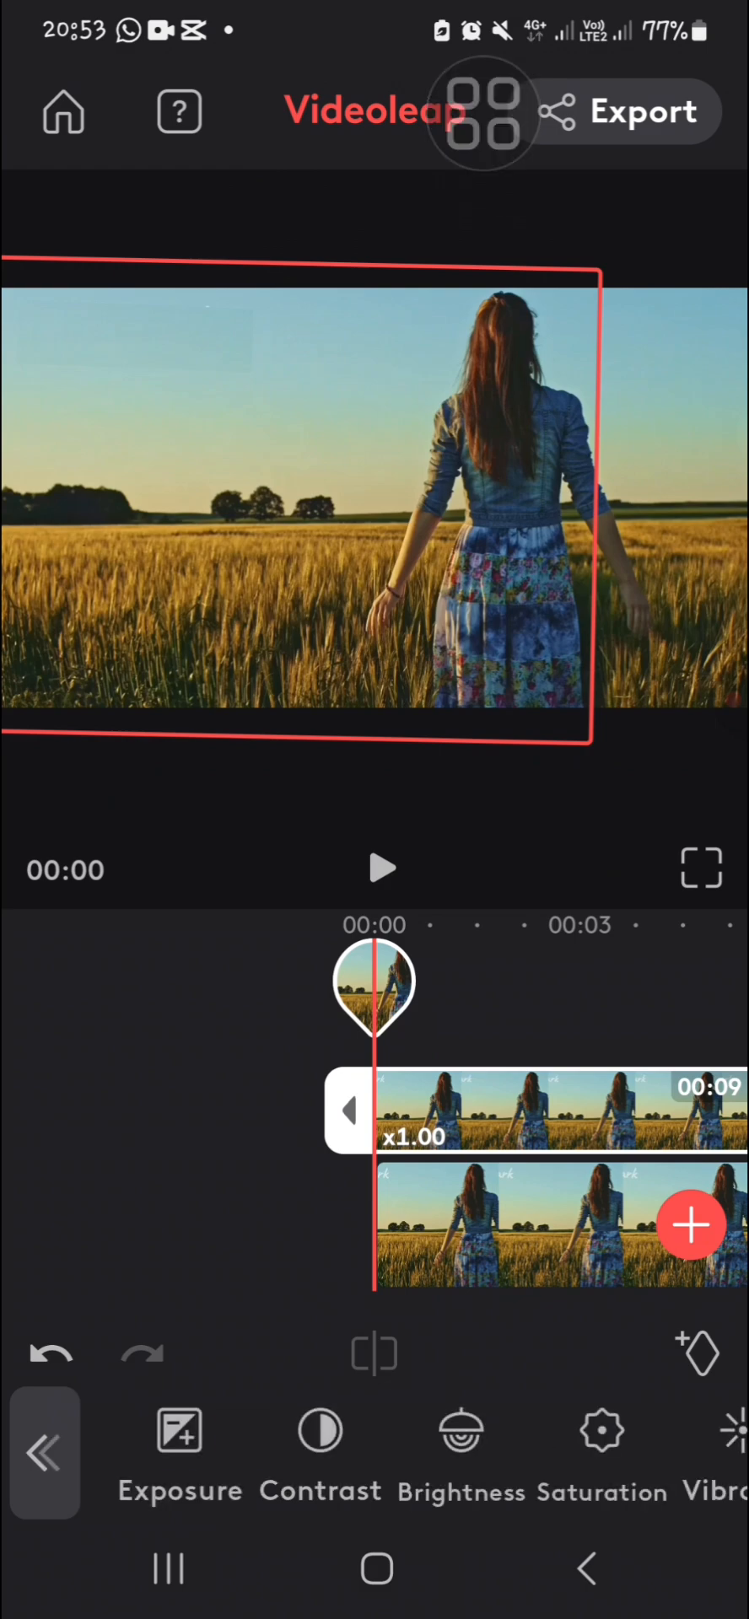
left_click(179, 1431)
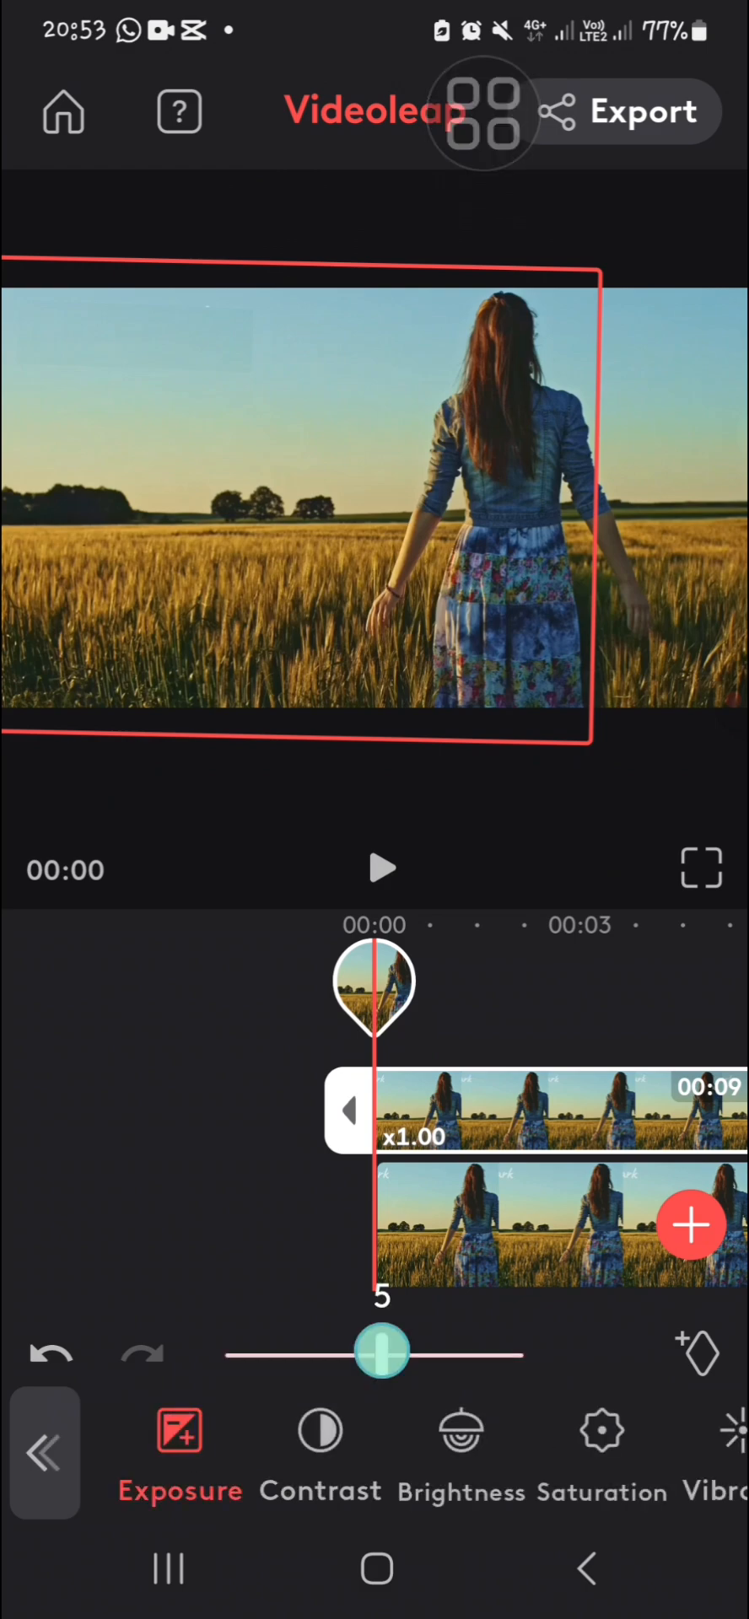
left_click_drag(384, 1351, 374, 1363)
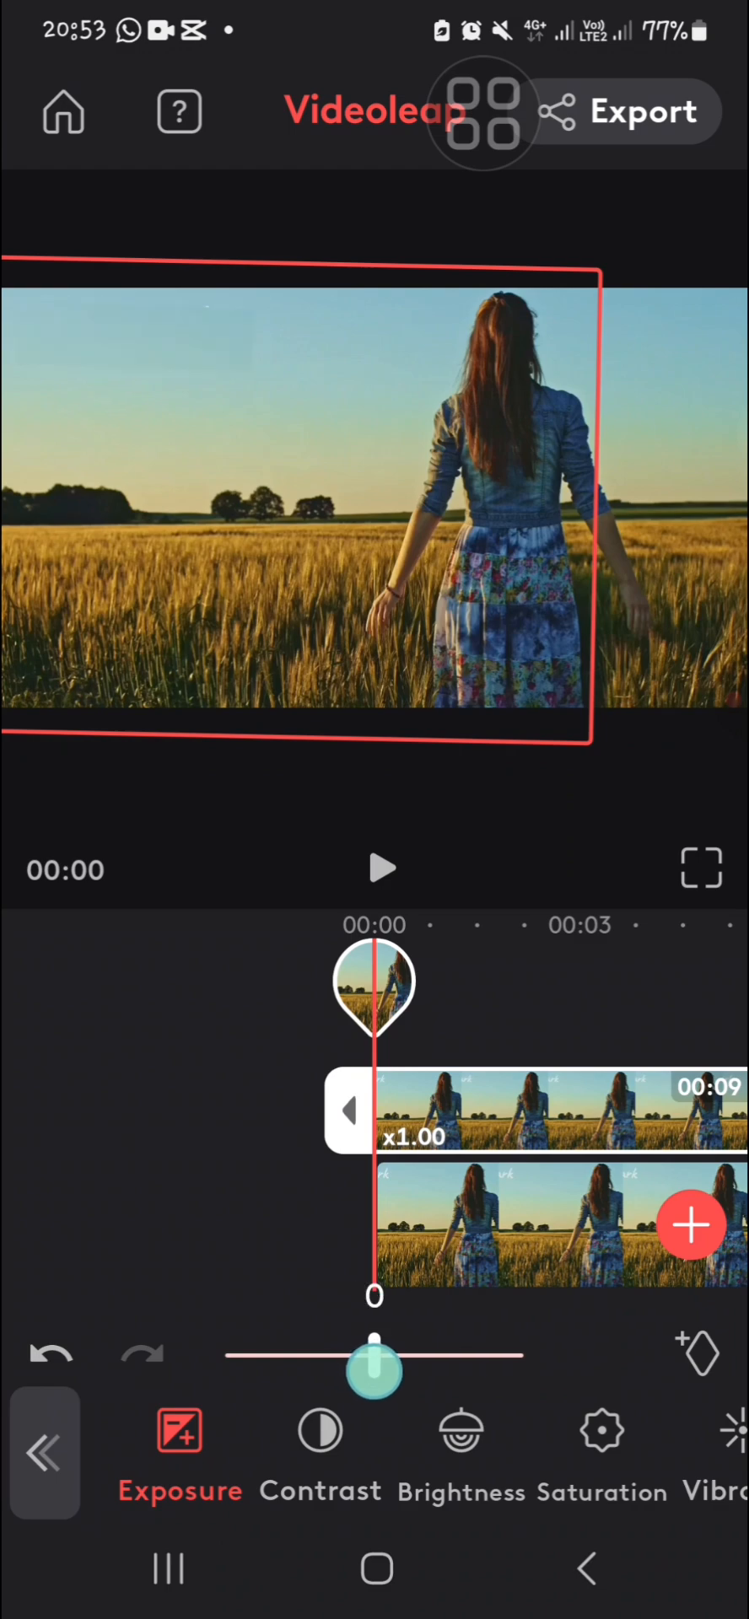
left_click_drag(374, 1368, 385, 1368)
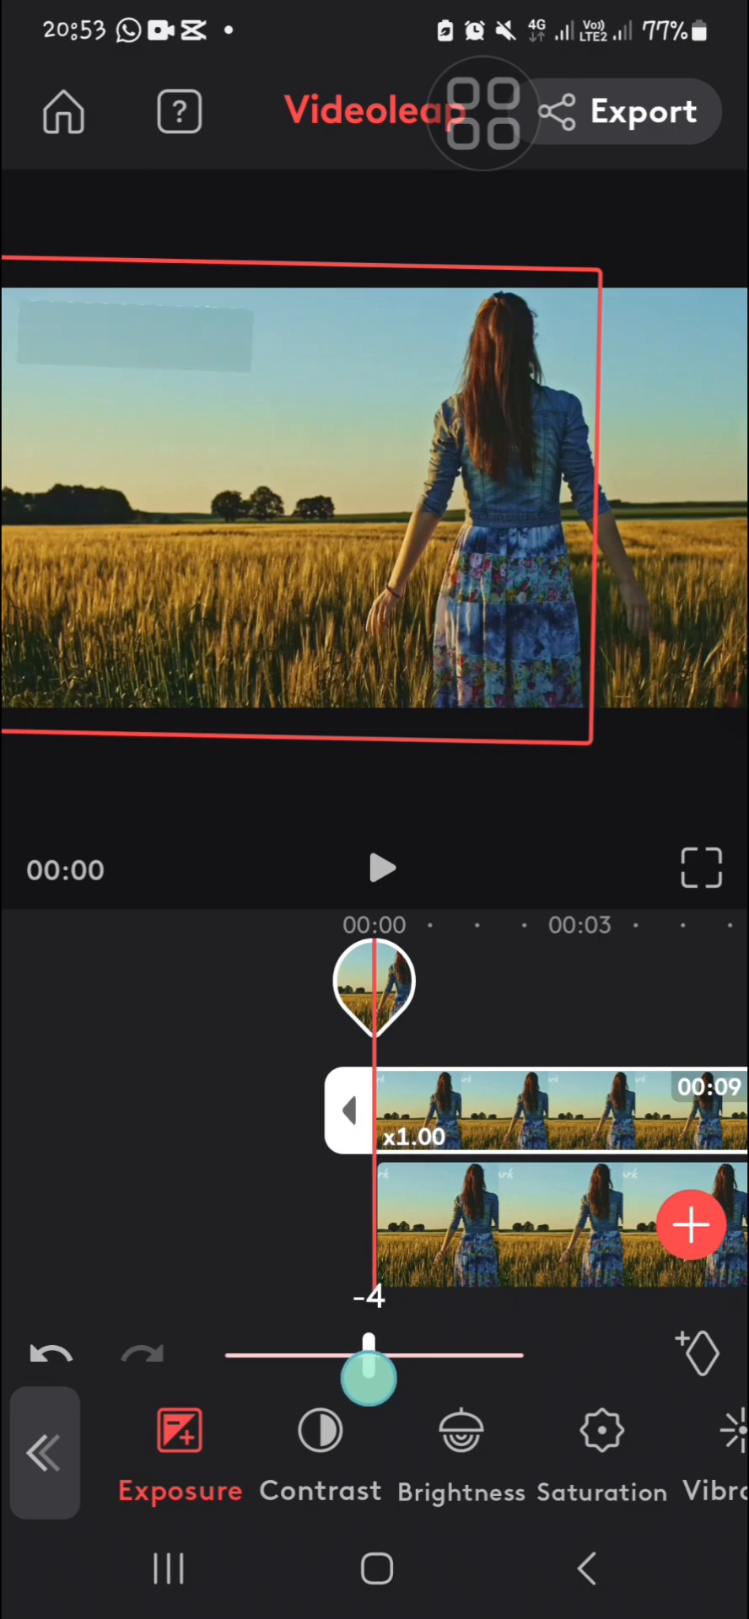
left_click_drag(369, 1368, 374, 1358)
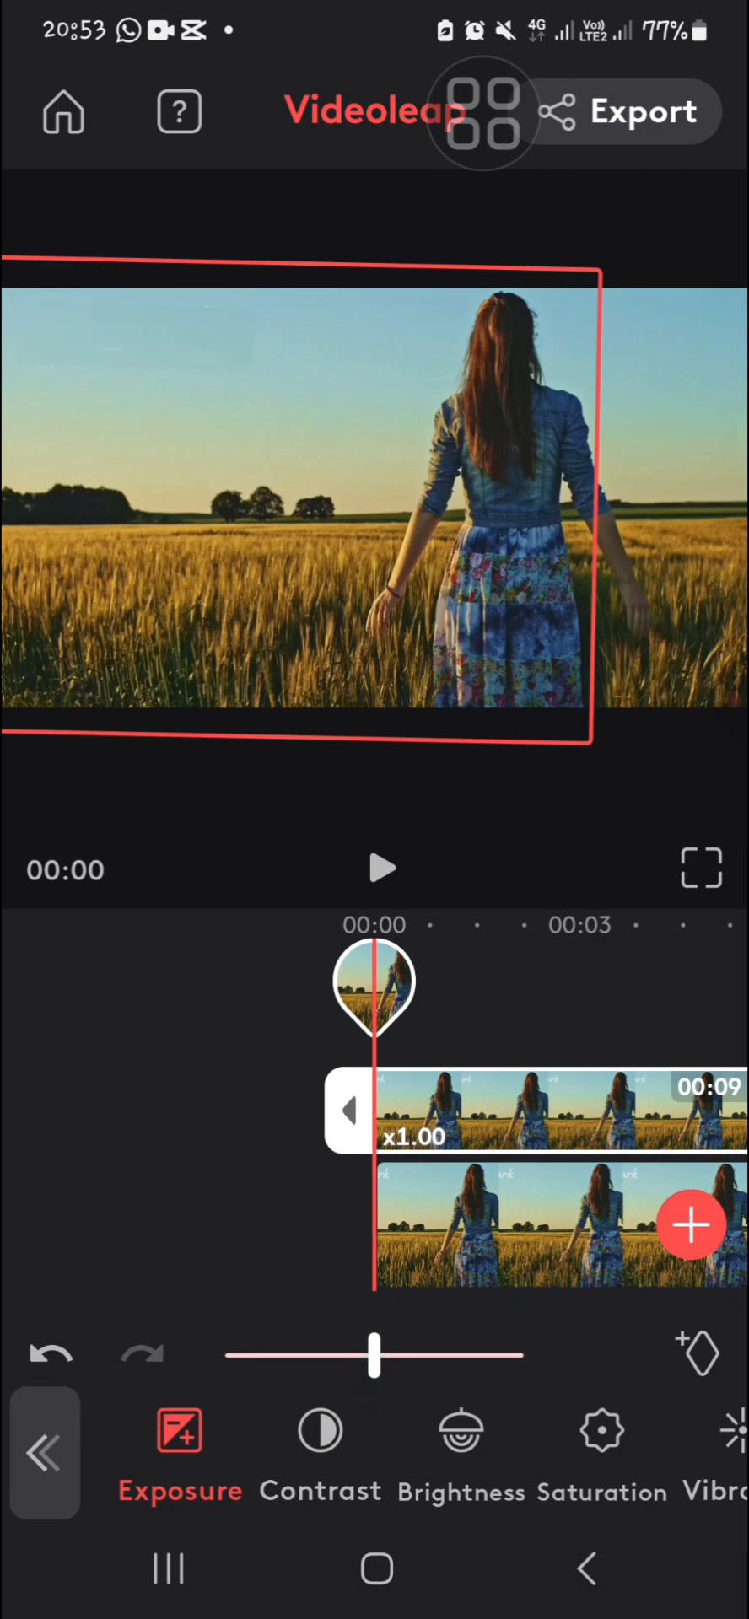
left_click(44, 1453)
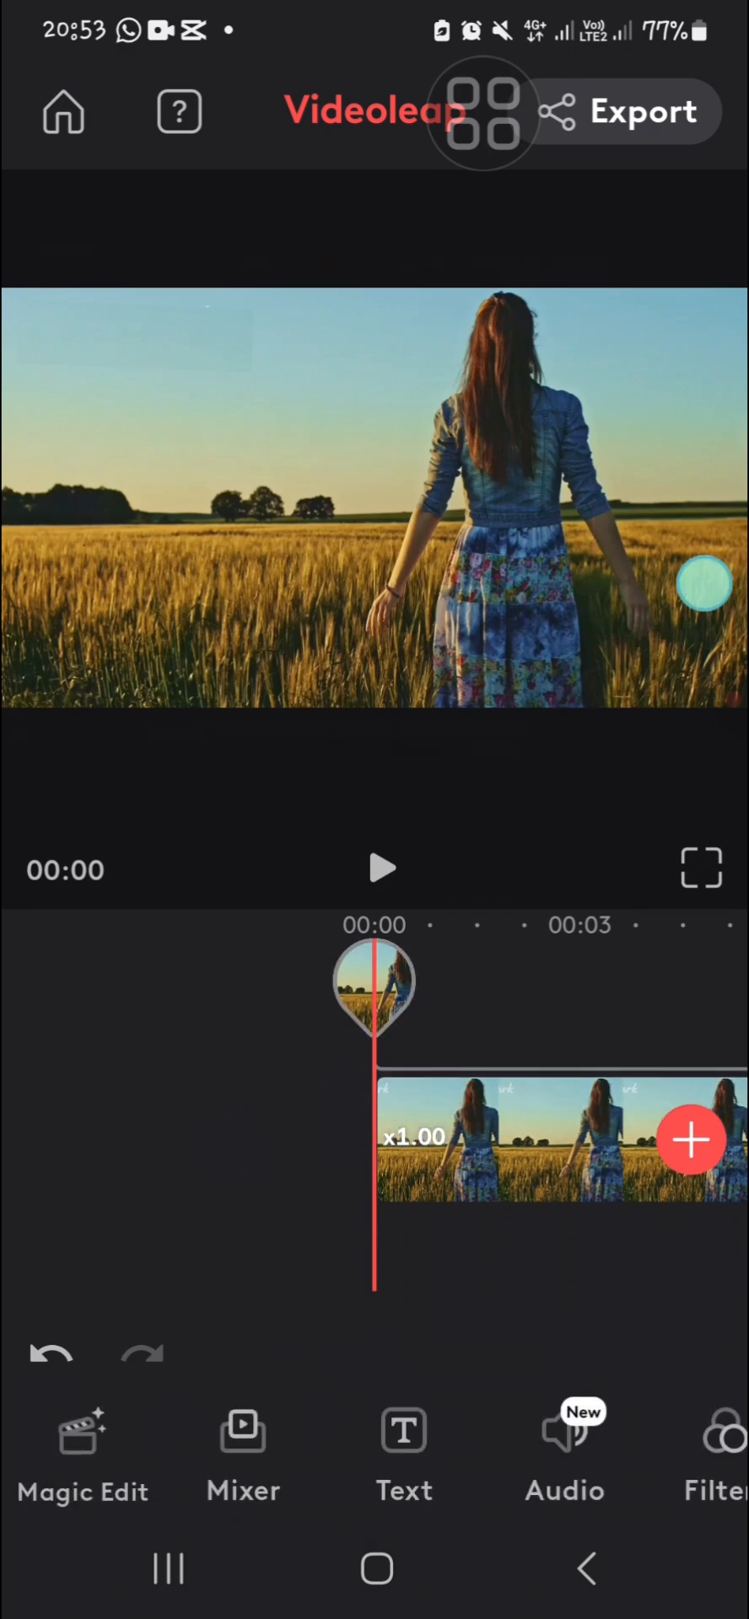
Play back the edited clip to confirm the watermark is no longer visible.
left_click(385, 868)
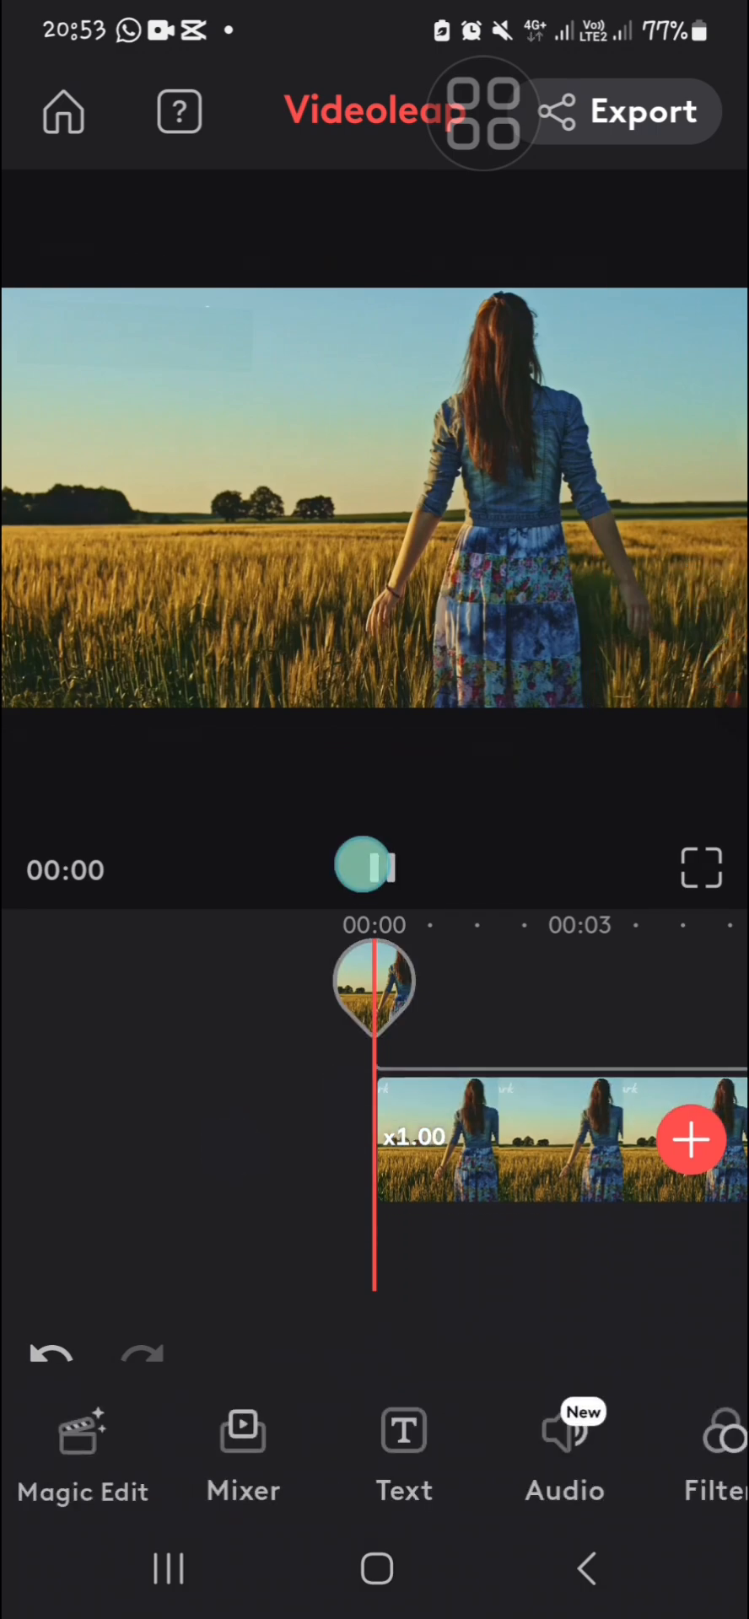
left_click(364, 867)
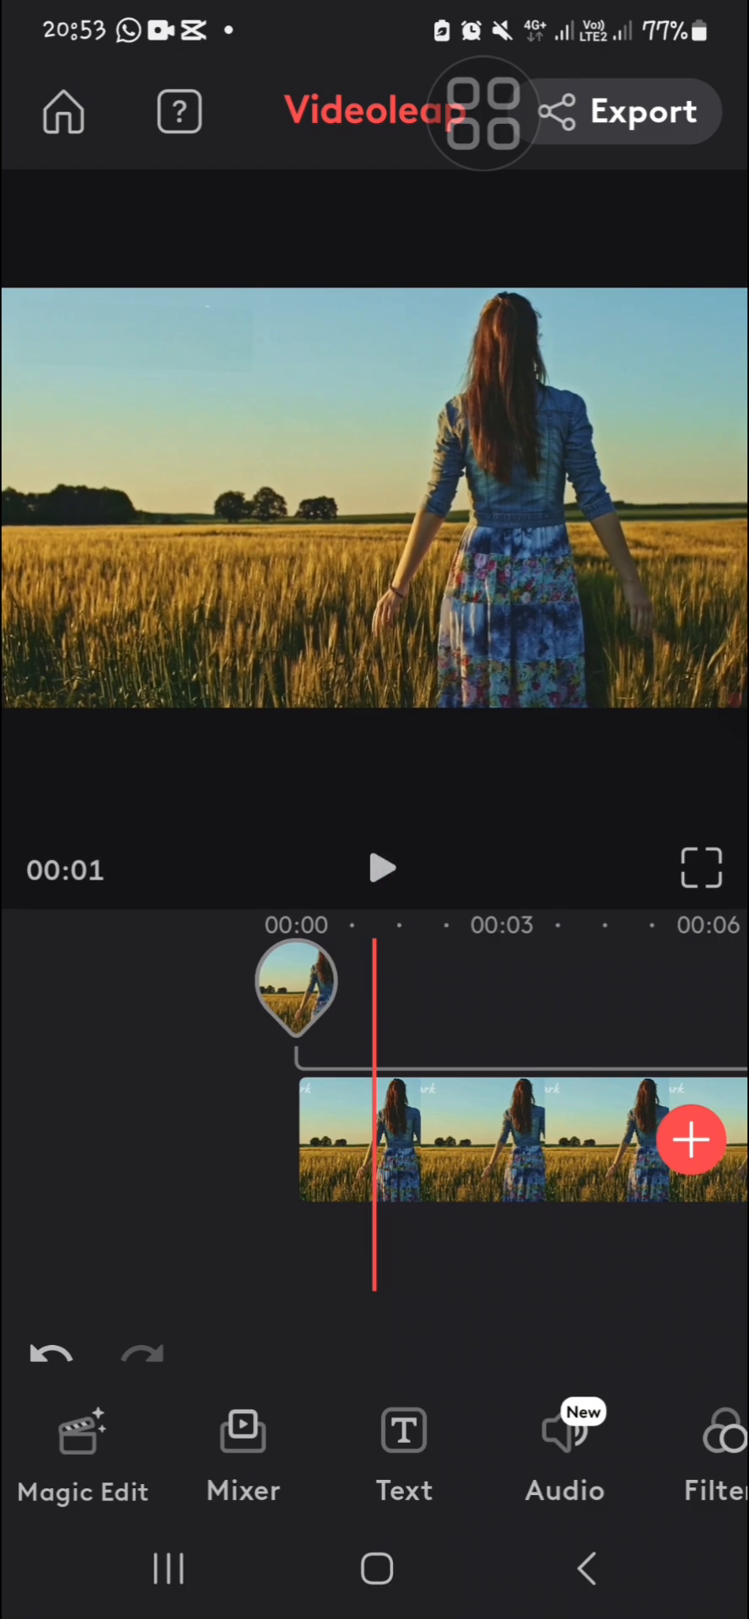
left_click(381, 869)
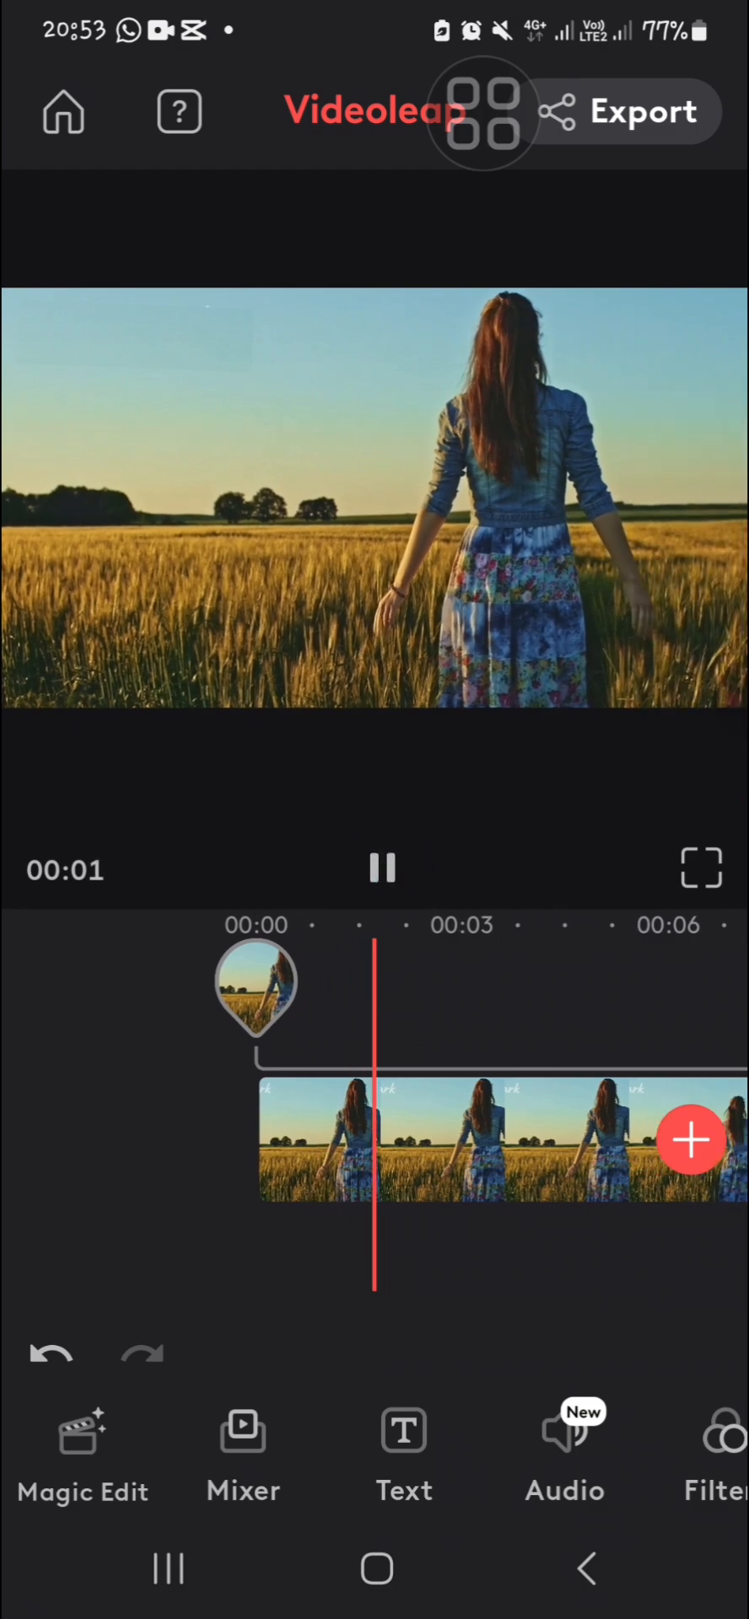